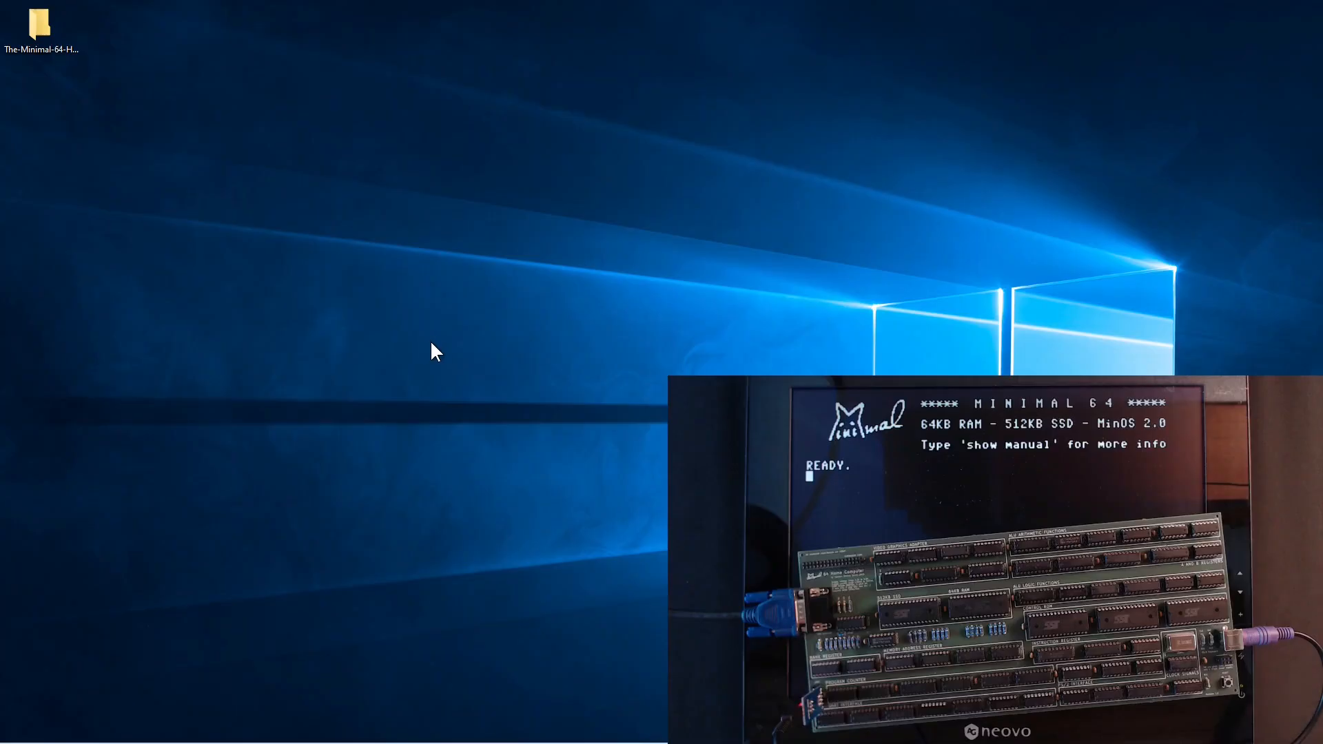
# - Browse into the Minimal 64 project's Programs/asm folder and open keyboard_us.txt
pyautogui.doubleClick(41, 27)
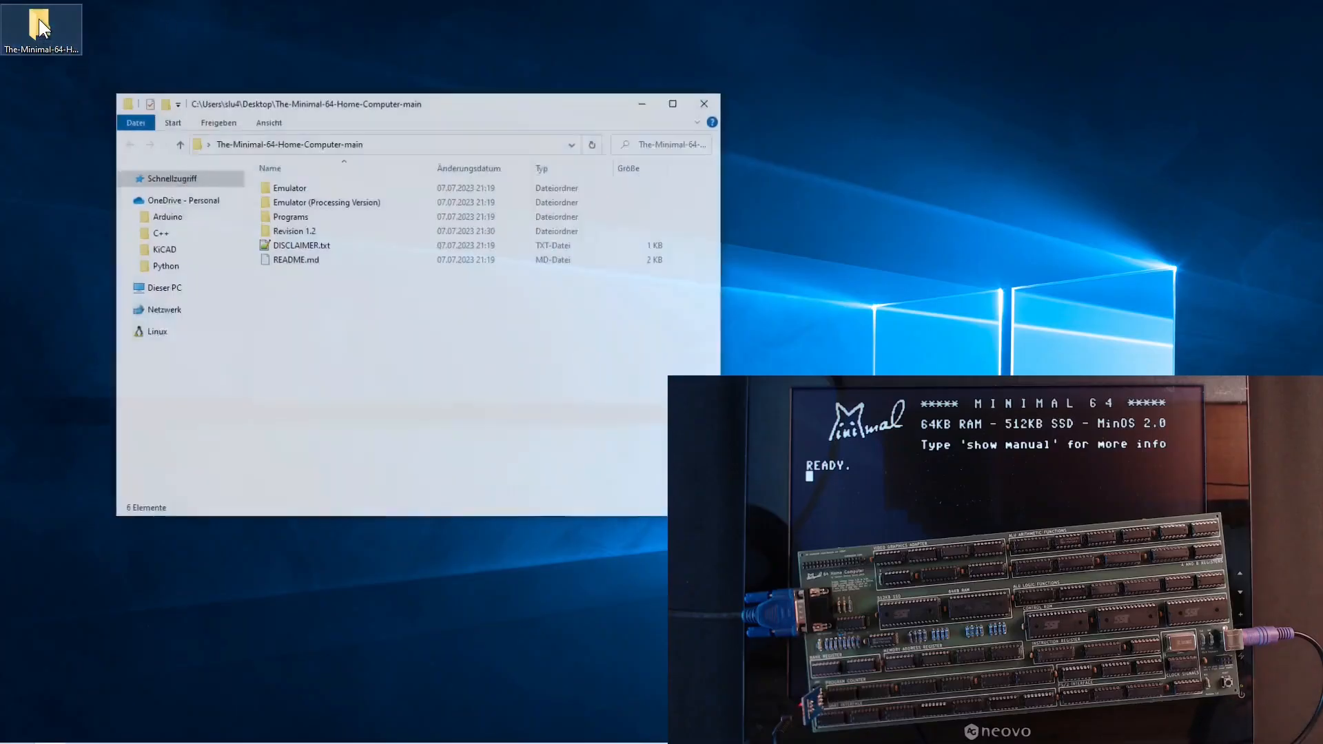
pyautogui.doubleClick(290, 217)
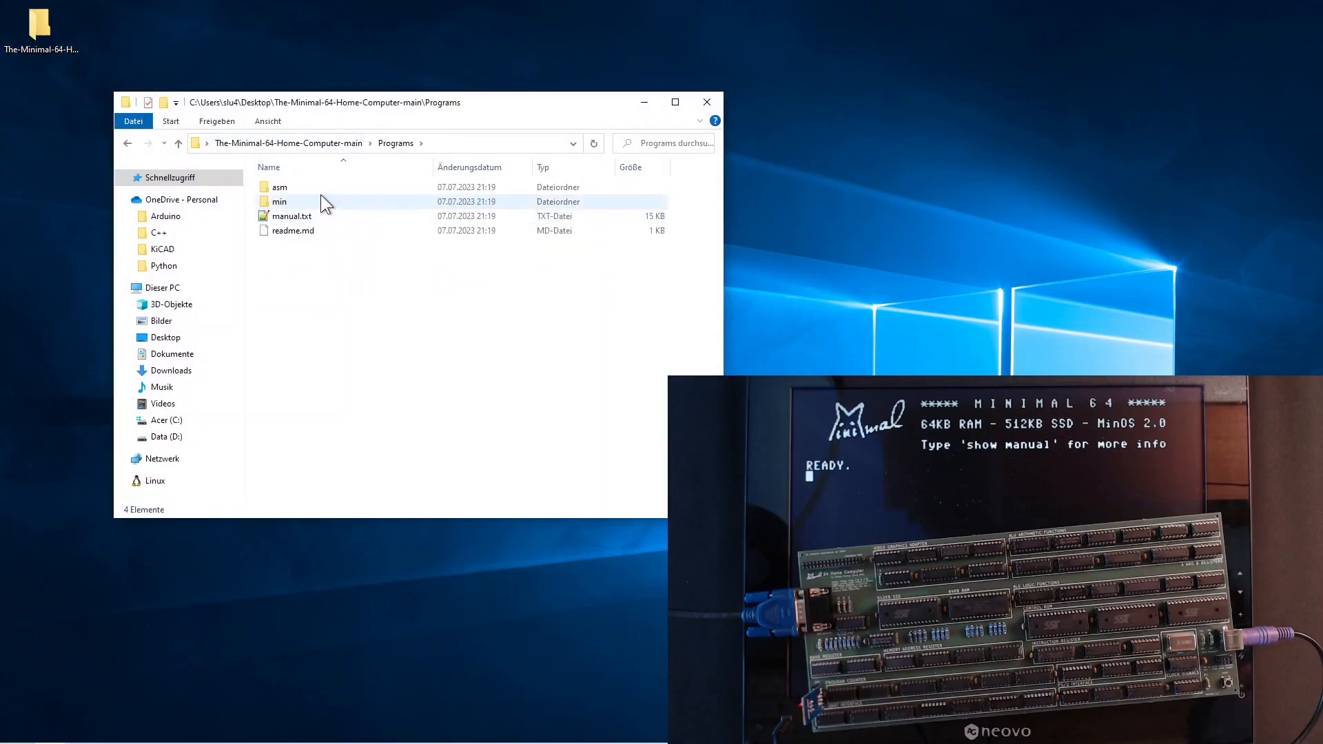
pyautogui.doubleClick(279, 186)
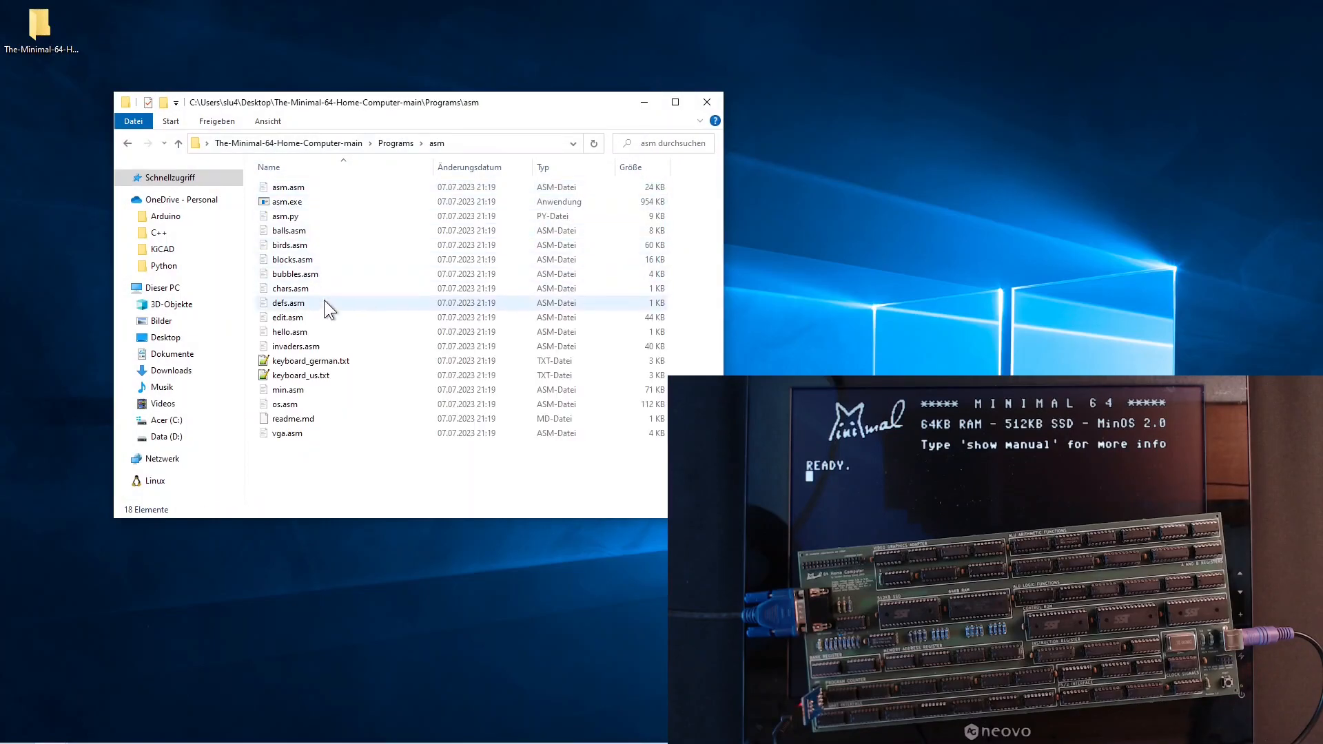
pyautogui.doubleClick(300, 375)
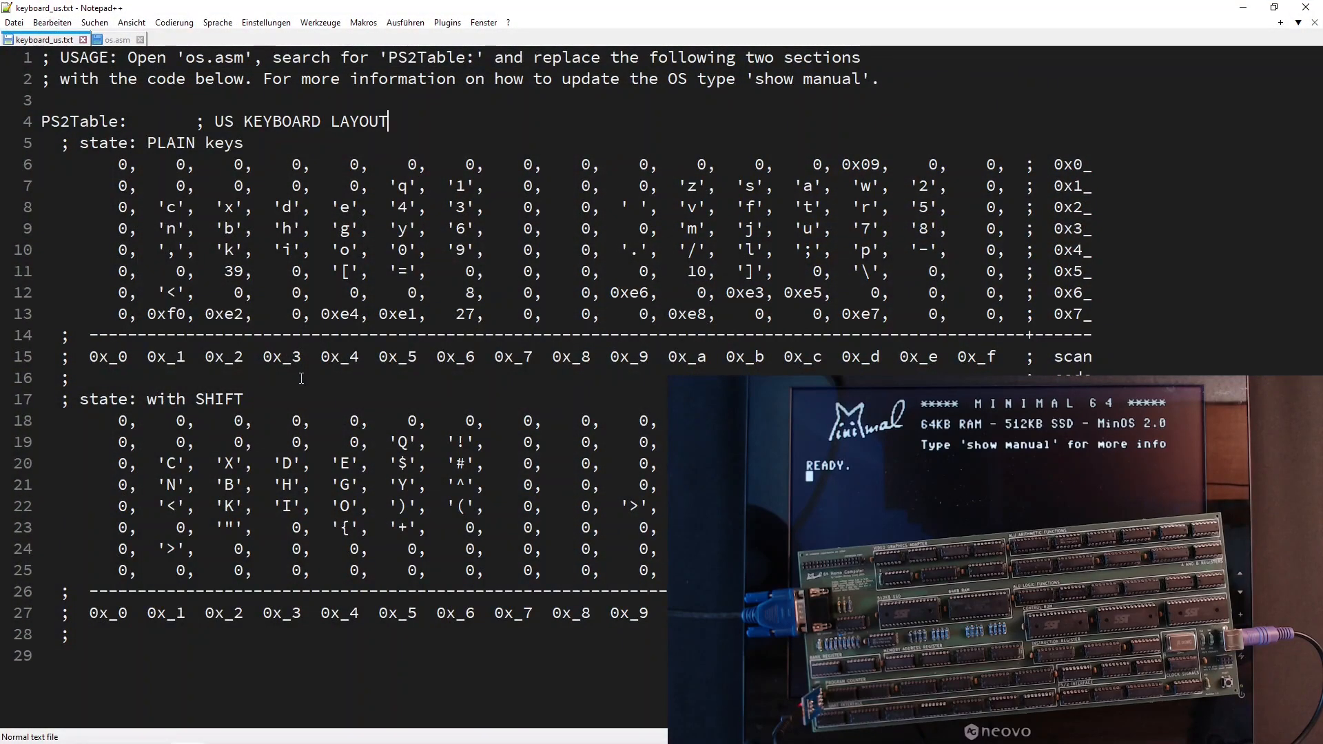
pyautogui.moveTo(71, 10)
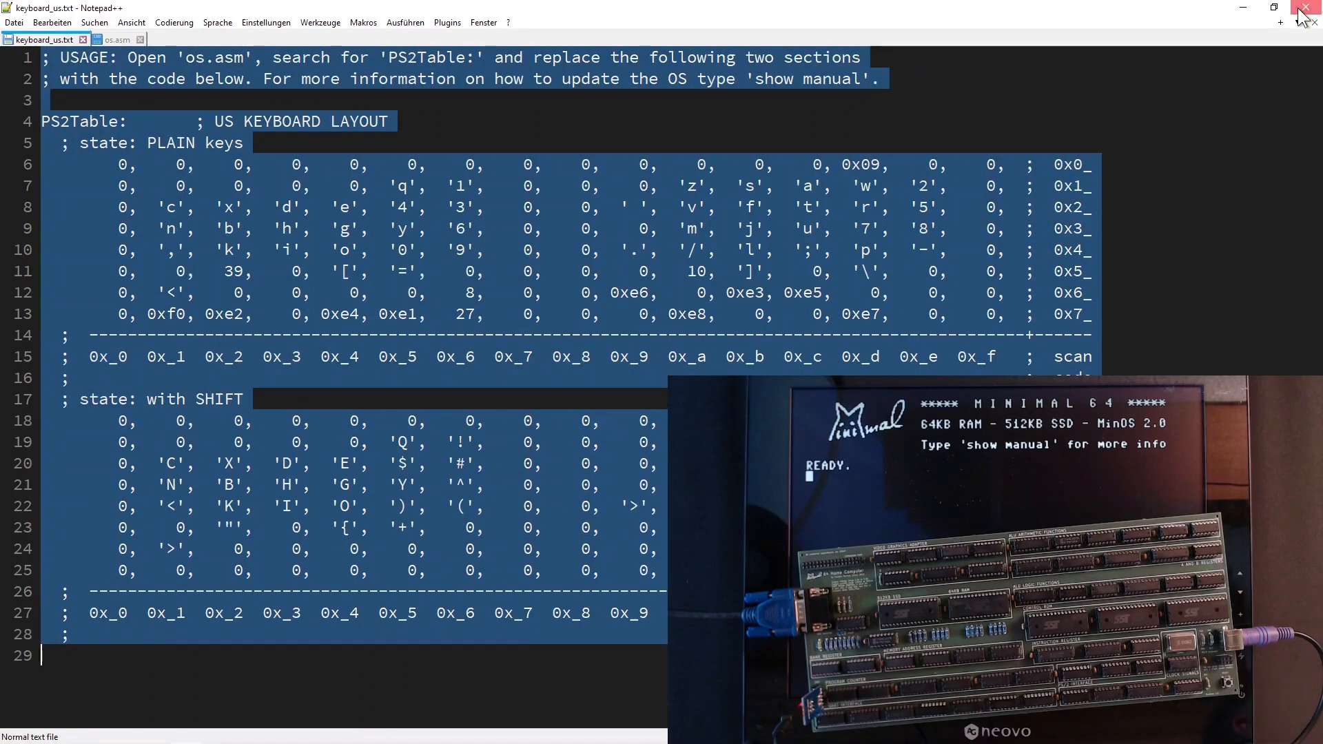
# - Switch back to the asm folder and open os.asm at its German PS2Table section
pyautogui.click(1307, 8)
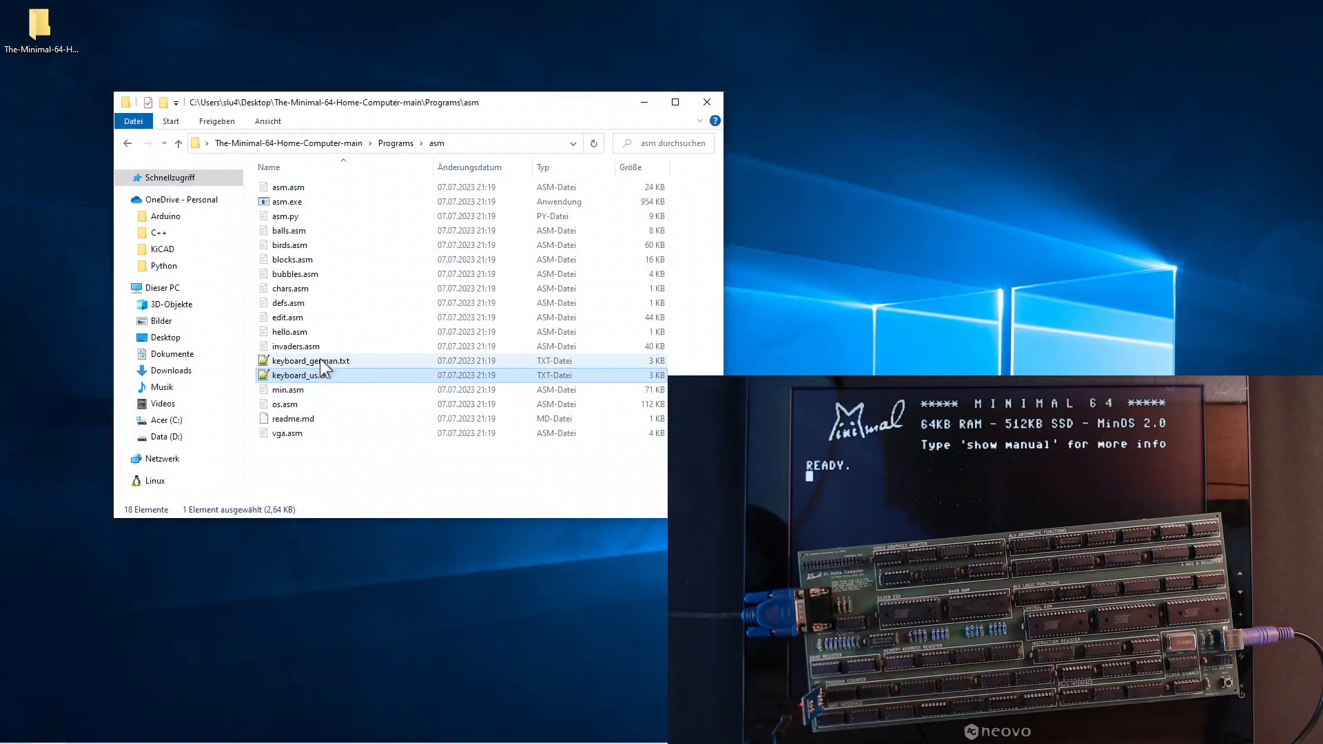
pyautogui.doubleClick(285, 404)
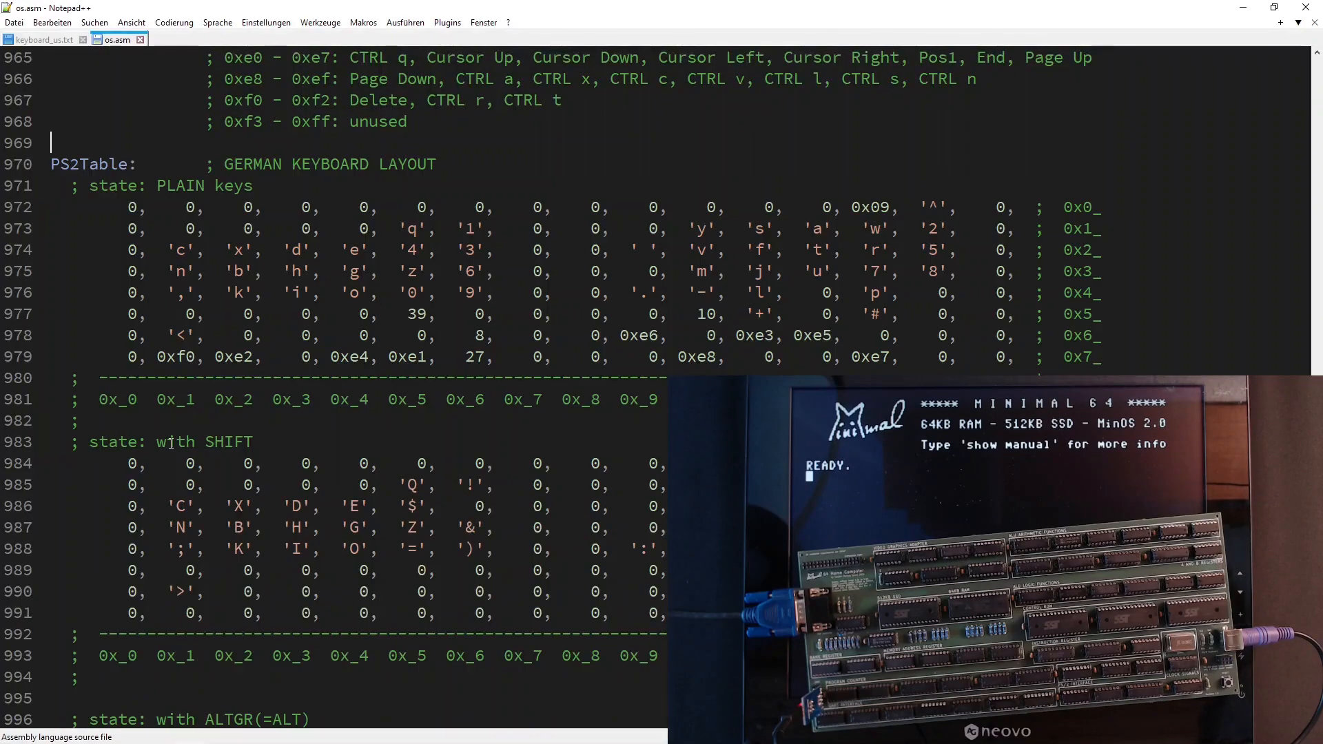
pyautogui.moveTo(34, 172)
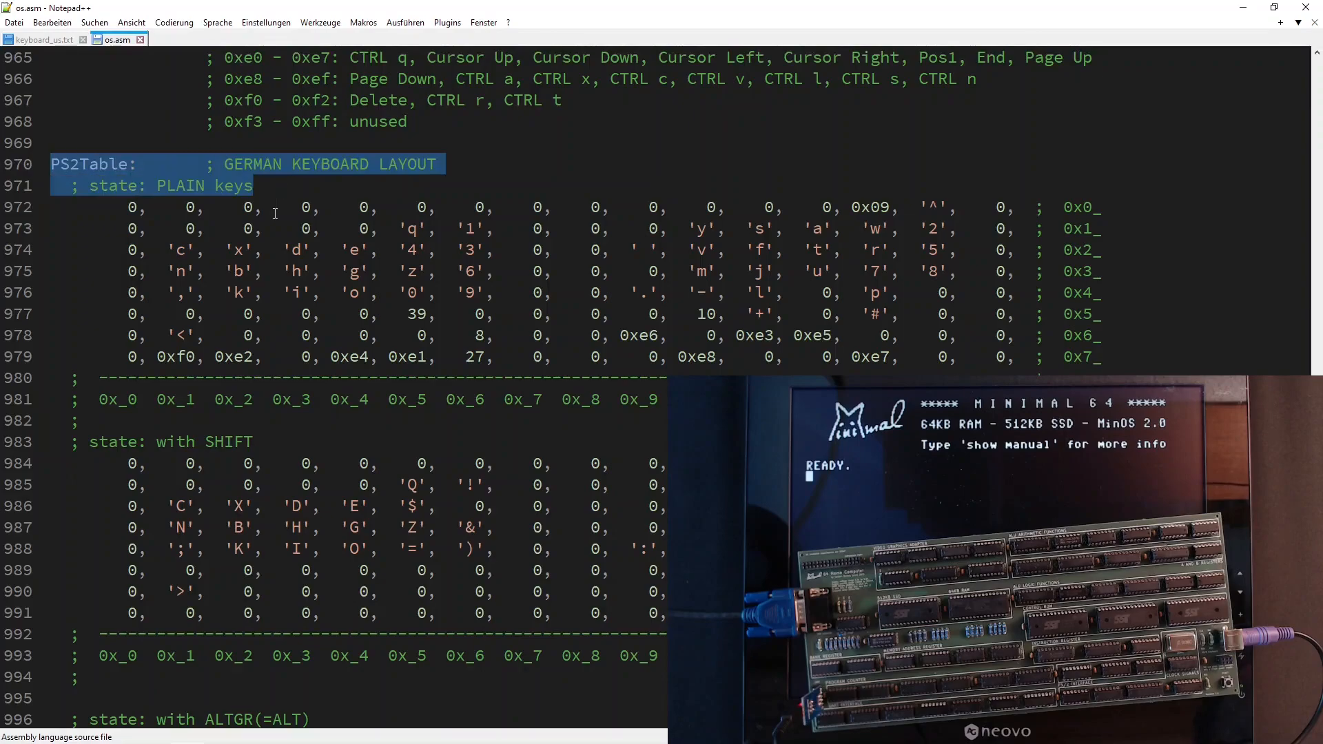
pyautogui.scroll(-3)
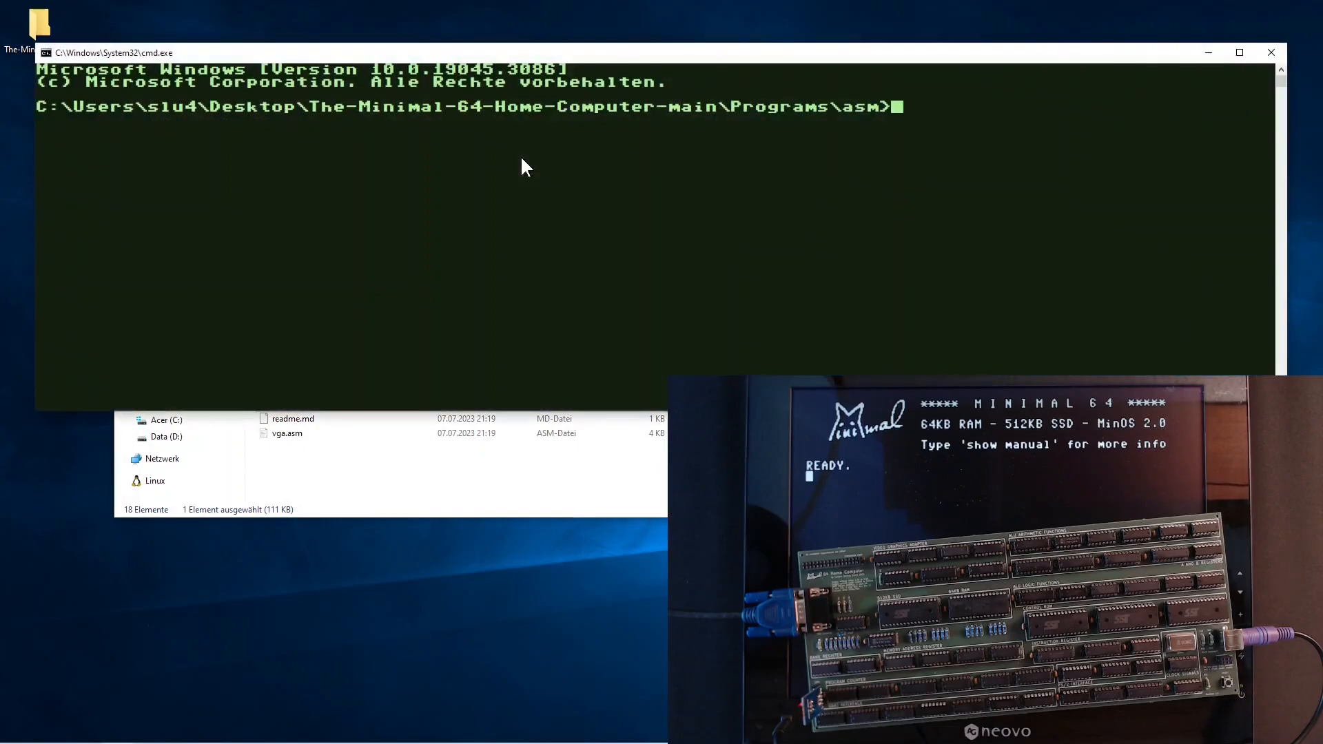
# - Assemble os.asm with 'asm os.asm' and copy the resulting Intel hex output
pyautogui.write('asm o')
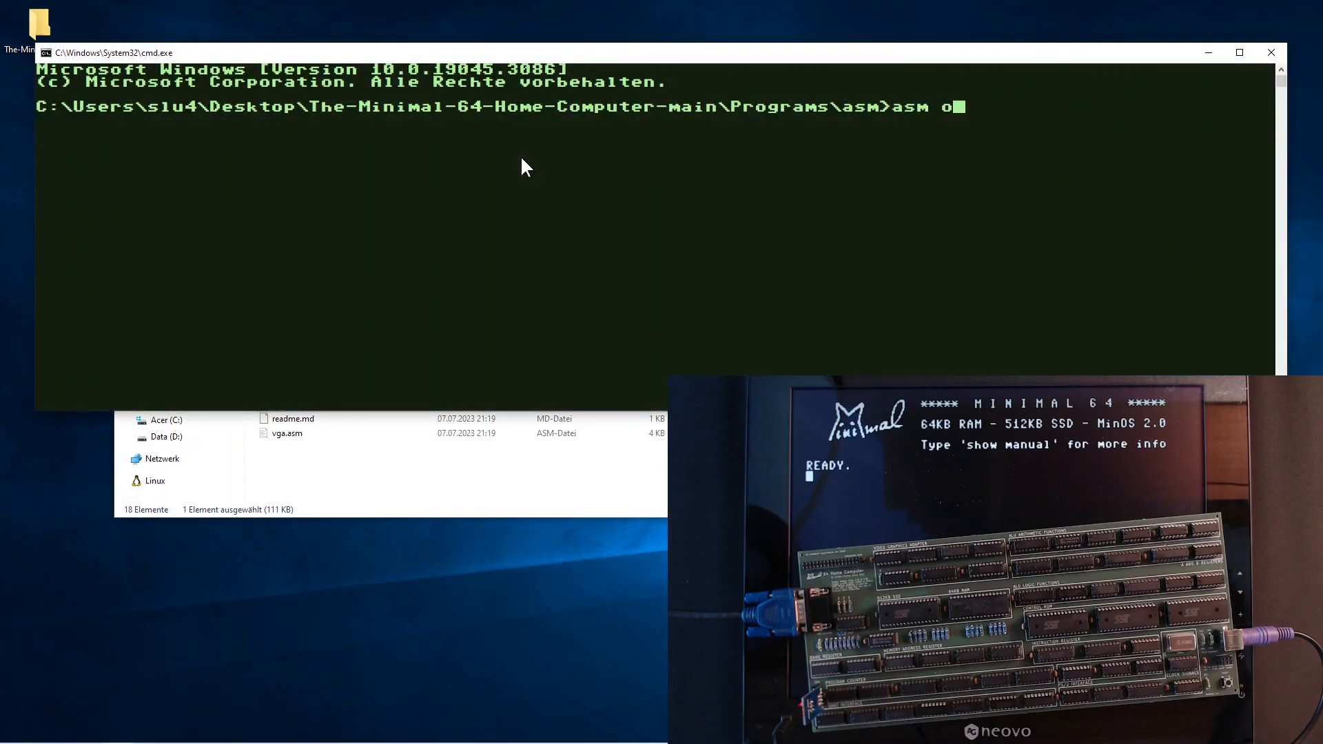
pyautogui.press('Return')
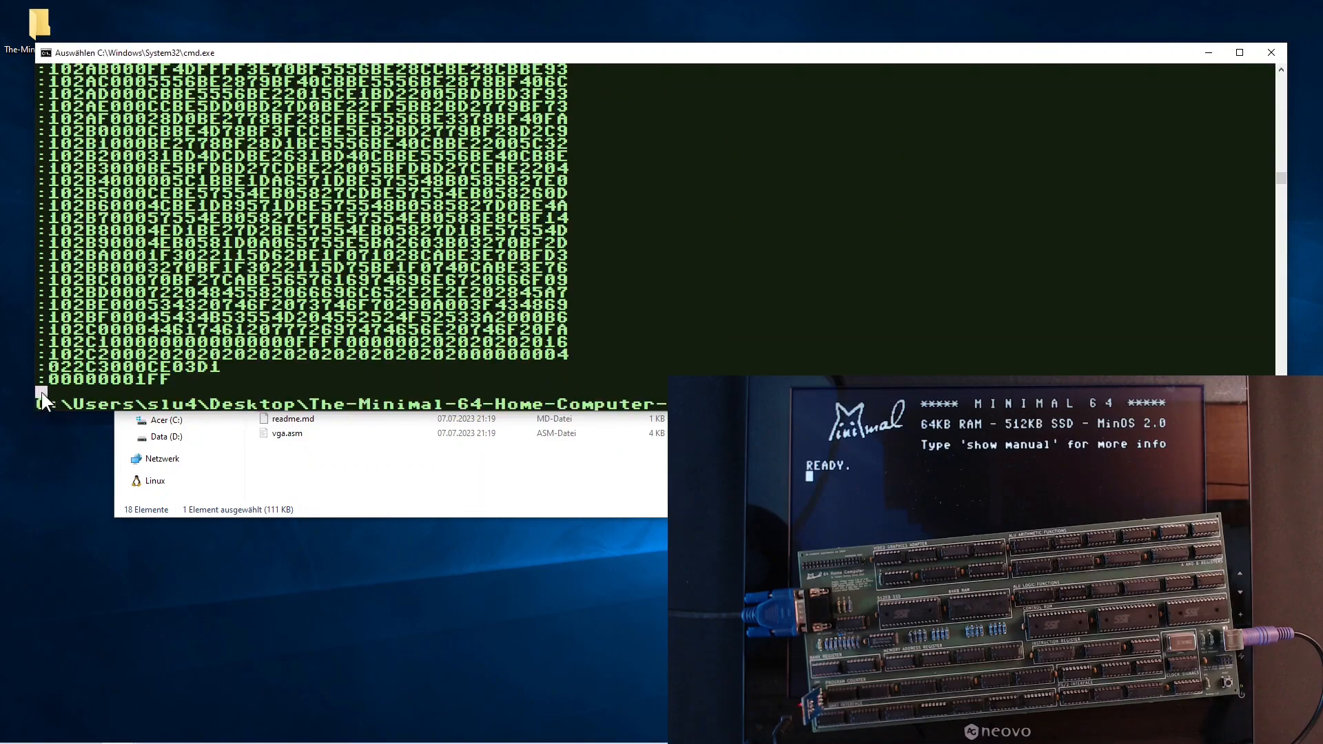
pyautogui.press('Return')
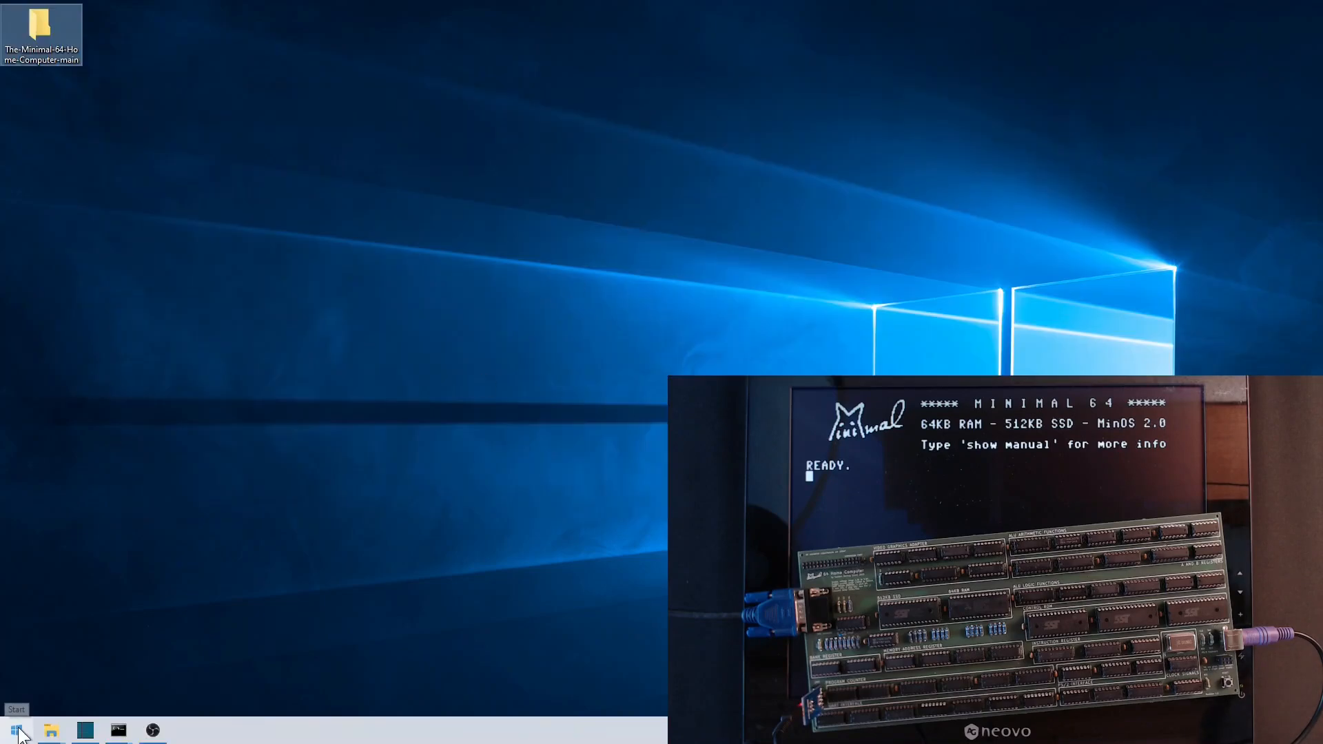
pyautogui.click(116, 730)
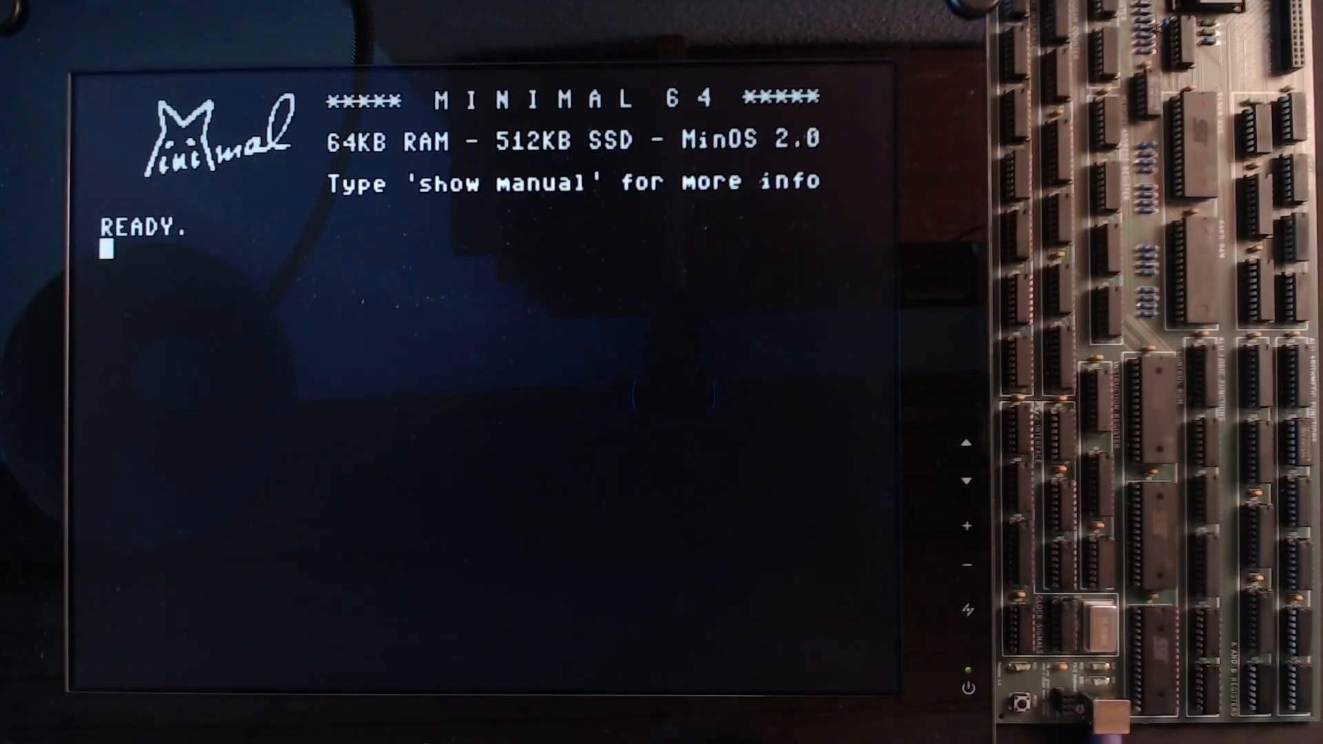
# - Launch Alien Invaders by entering 'invader' at the MinOS READY prompt
pyautogui.write('invader')
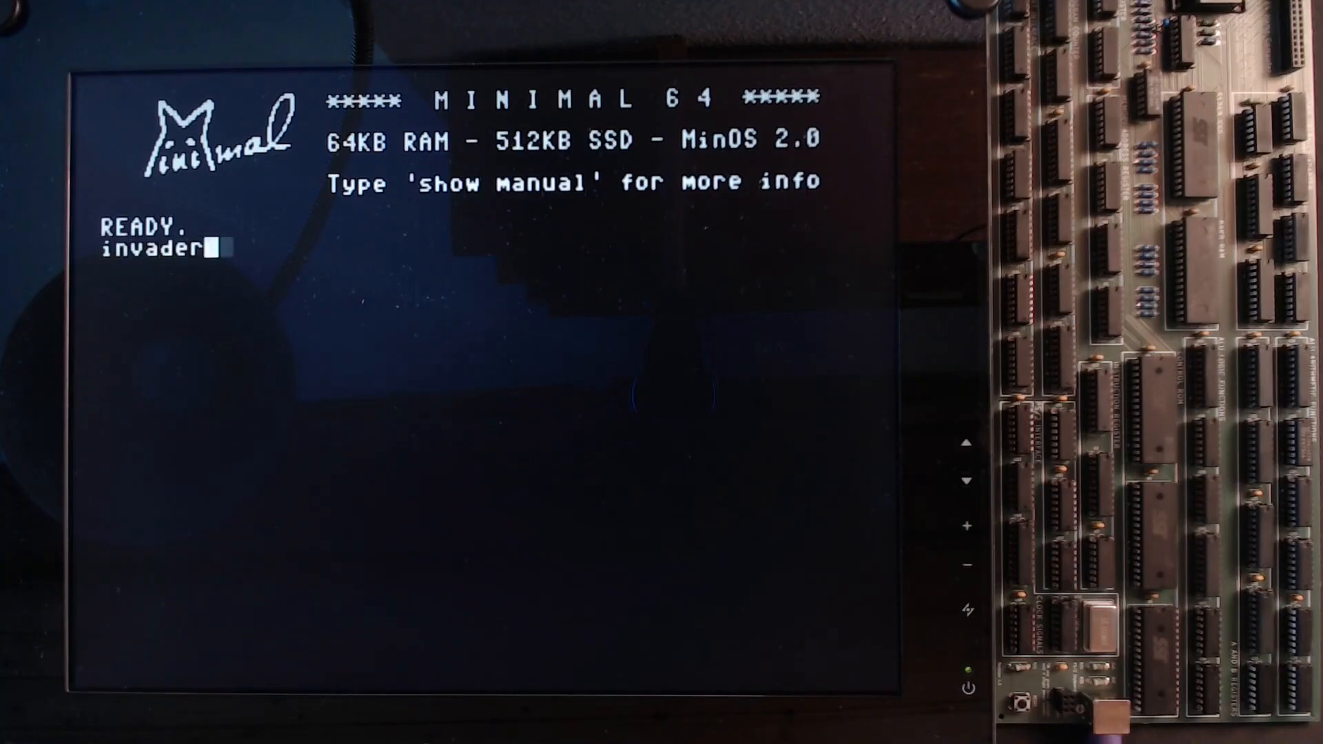
pyautogui.press('Return')
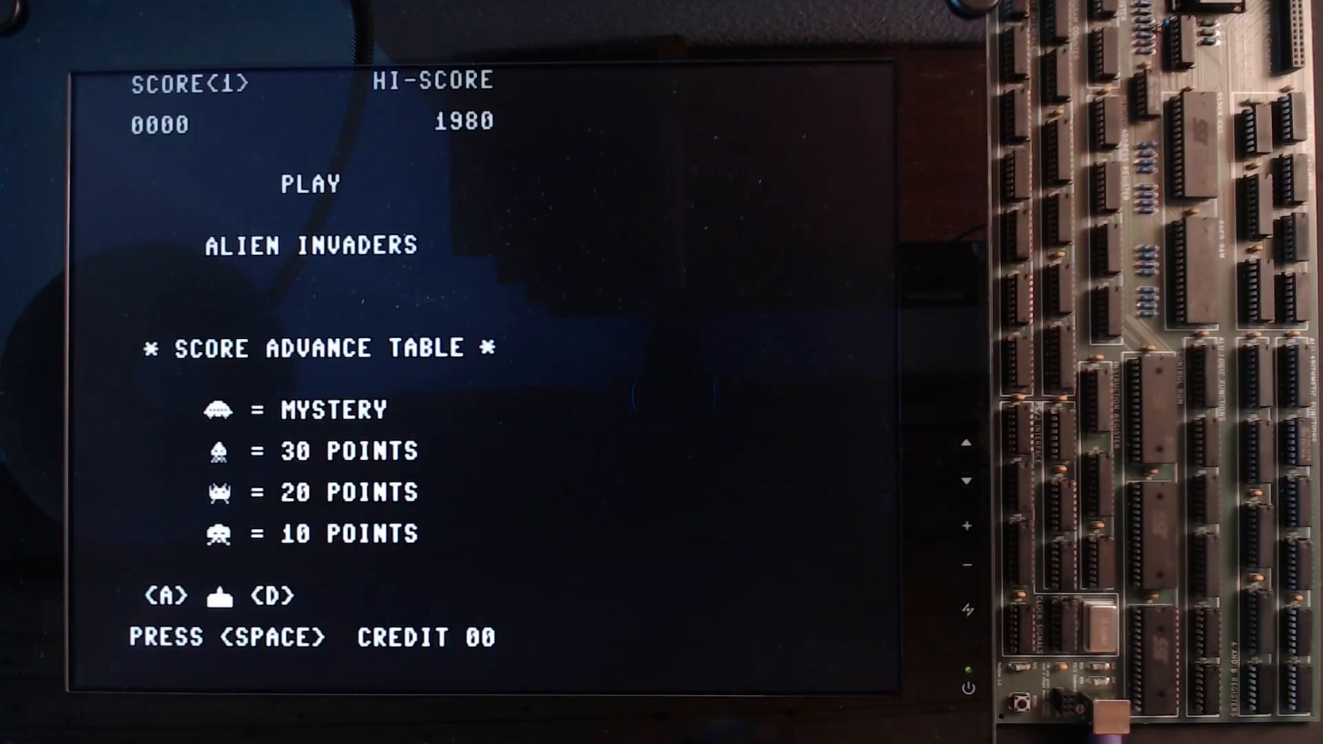